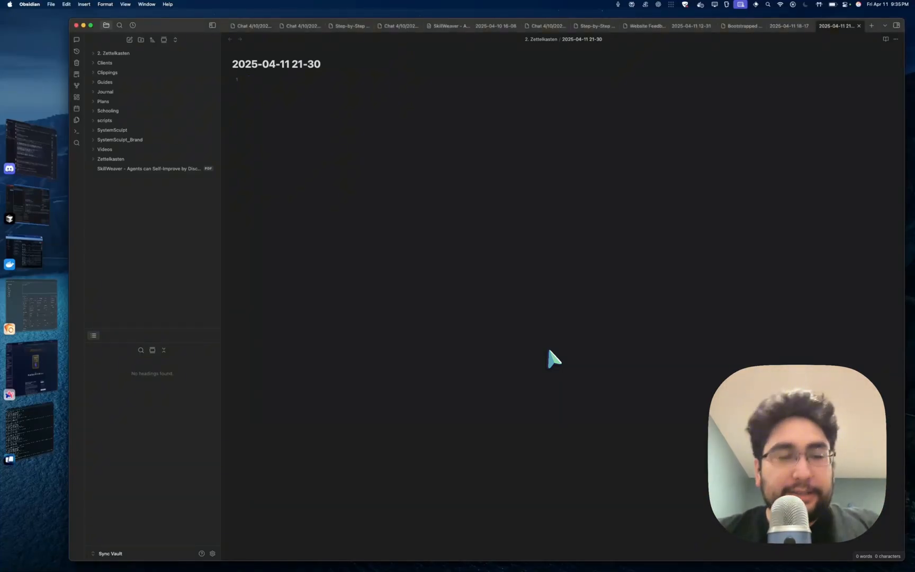
- Bring up the SystemSculpt AI settings with Cmd+Shift+S after focusing the note
{"action": "left_click", "coordinate": [248, 79]}
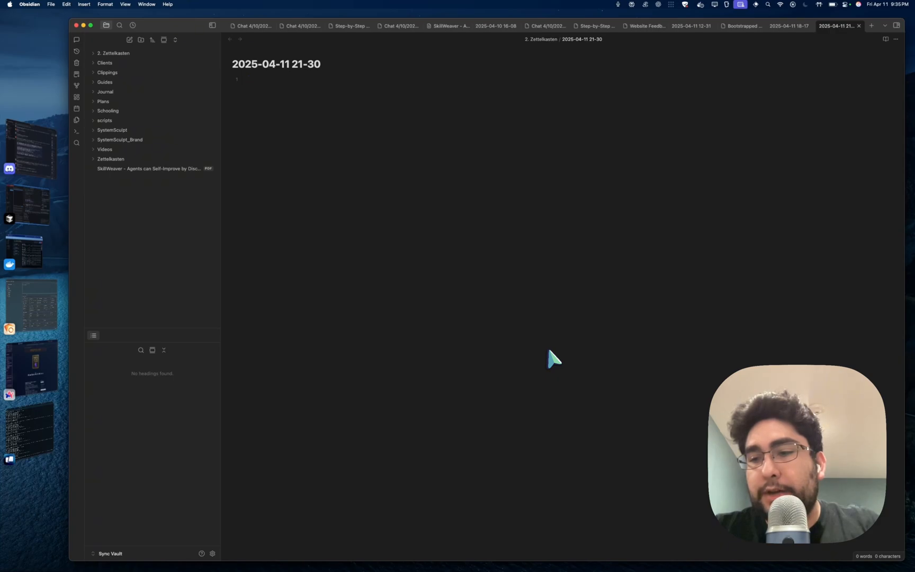
{"action": "left_click", "coordinate": [248, 80]}
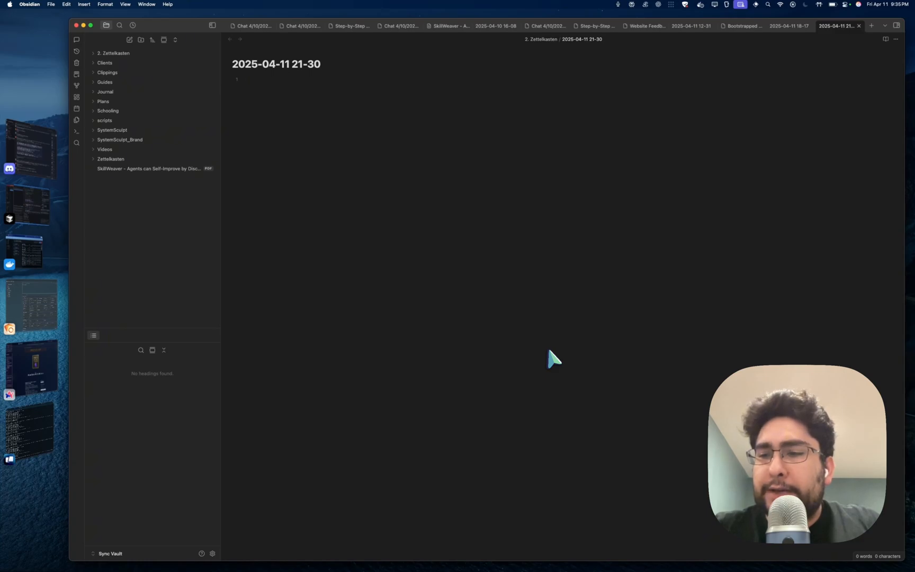
{"action": "left_click", "coordinate": [248, 80]}
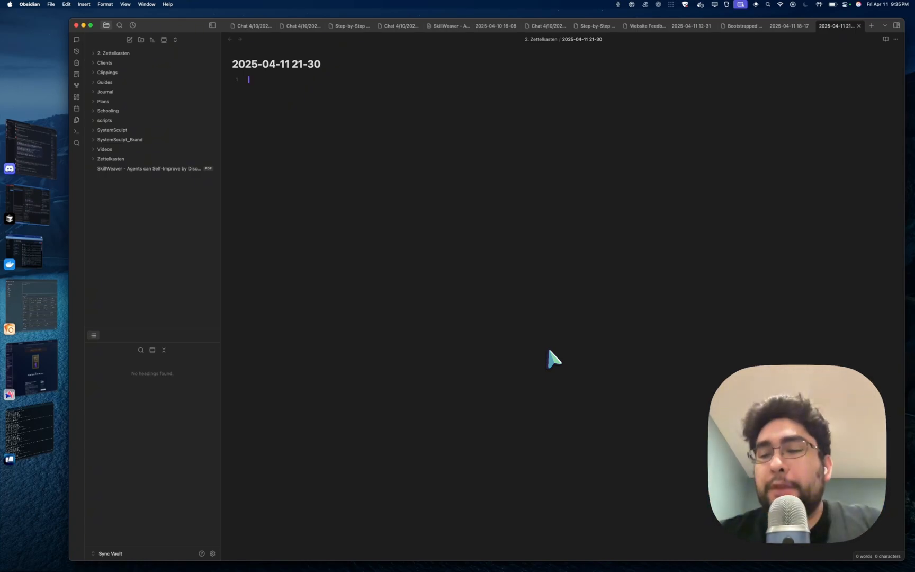
{"action": "key", "text": "cmd+shift+s"}
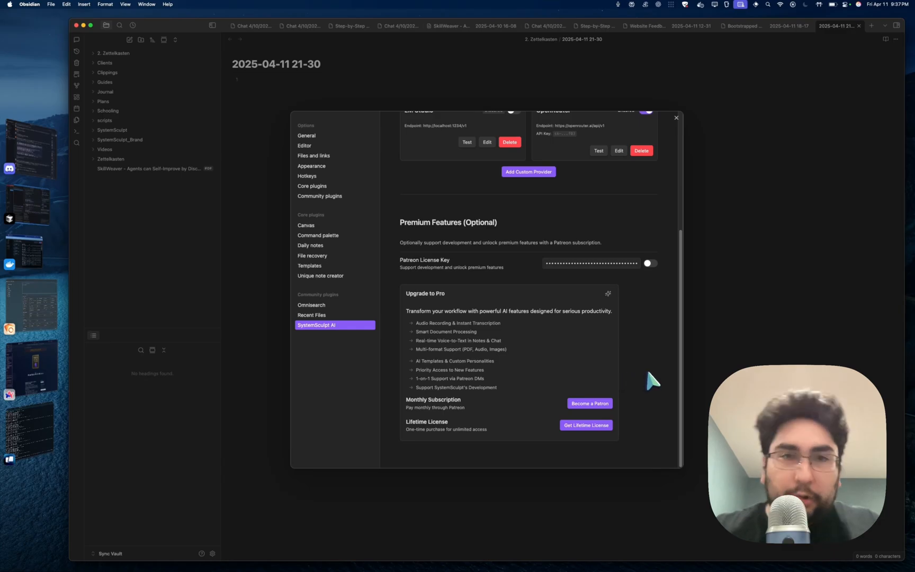
{"action": "mouse_move", "coordinate": [707, 272]}
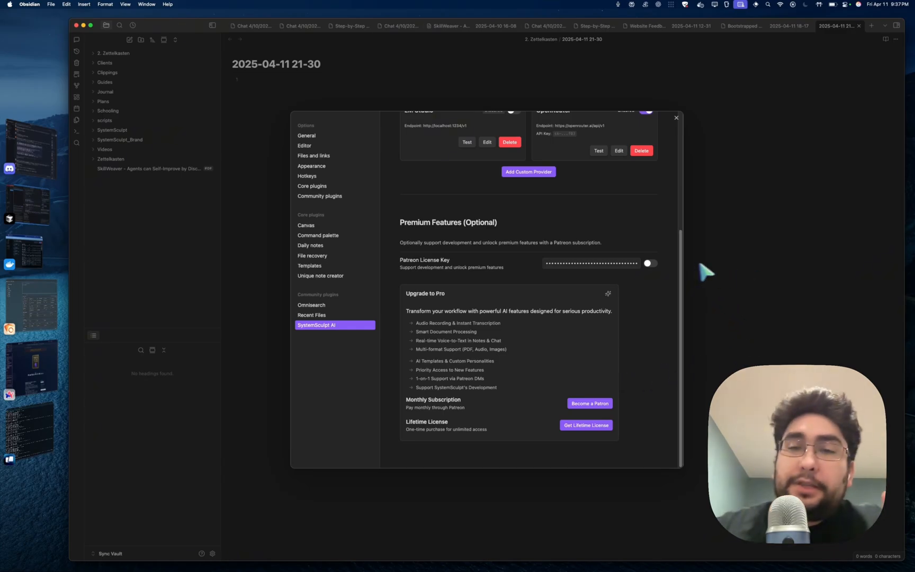
{"action": "left_click", "coordinate": [676, 117]}
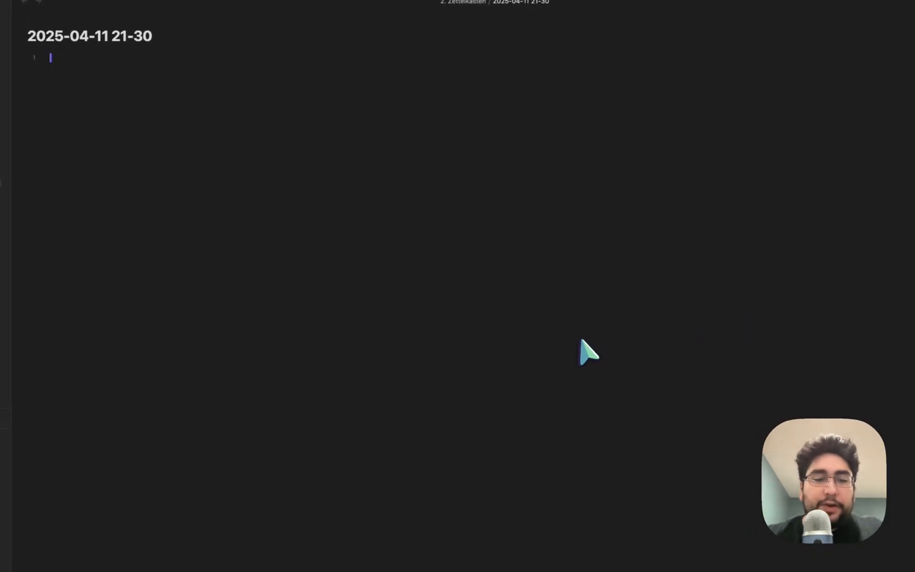
{"action": "key", "text": "cmd+shift+s"}
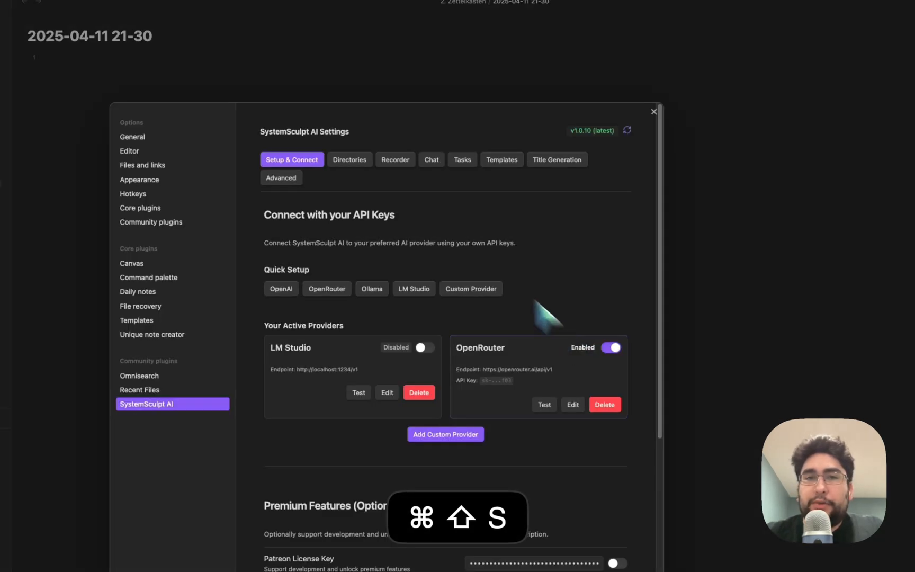
- Review the Directories, Chat, Templates and Title Generation settings pages, then close settings
{"action": "left_click", "coordinate": [349, 159]}
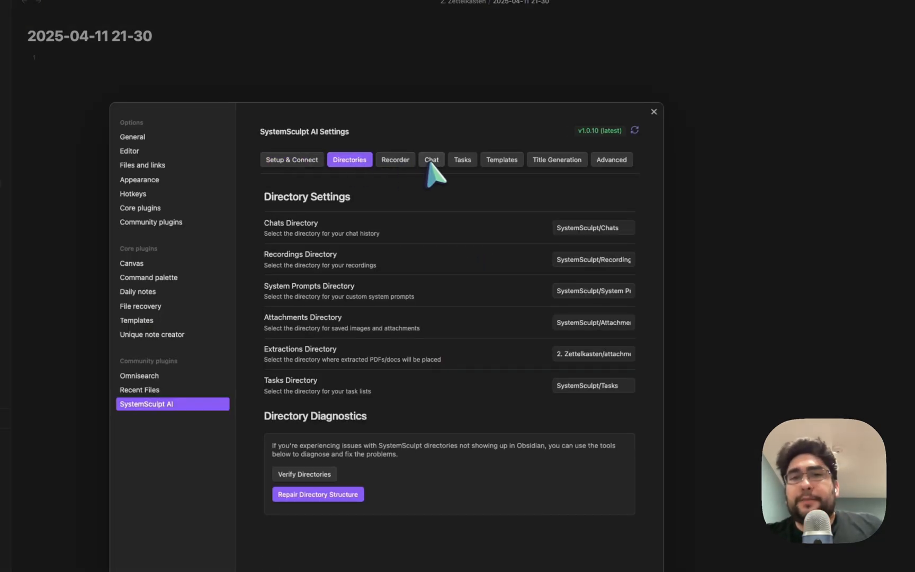
{"action": "left_click", "coordinate": [432, 159]}
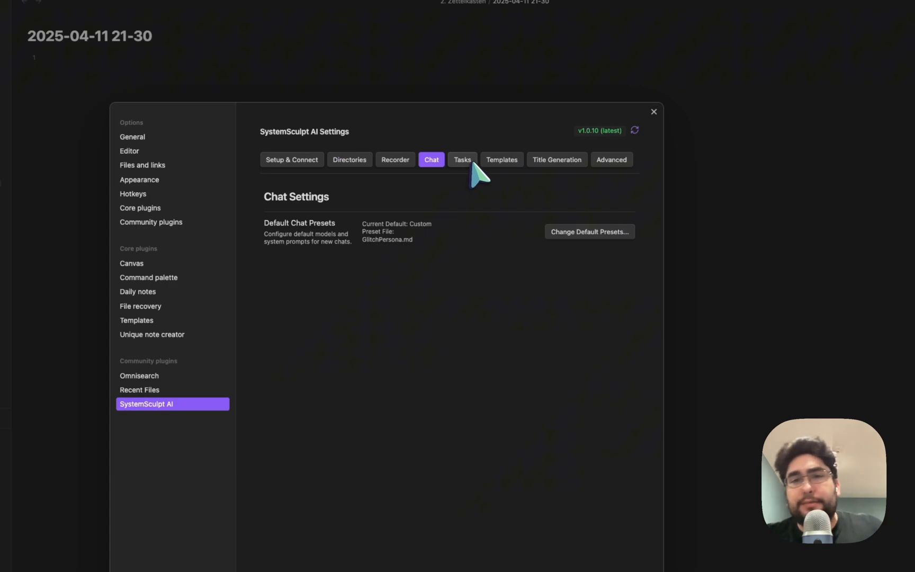
{"action": "left_click", "coordinate": [501, 159]}
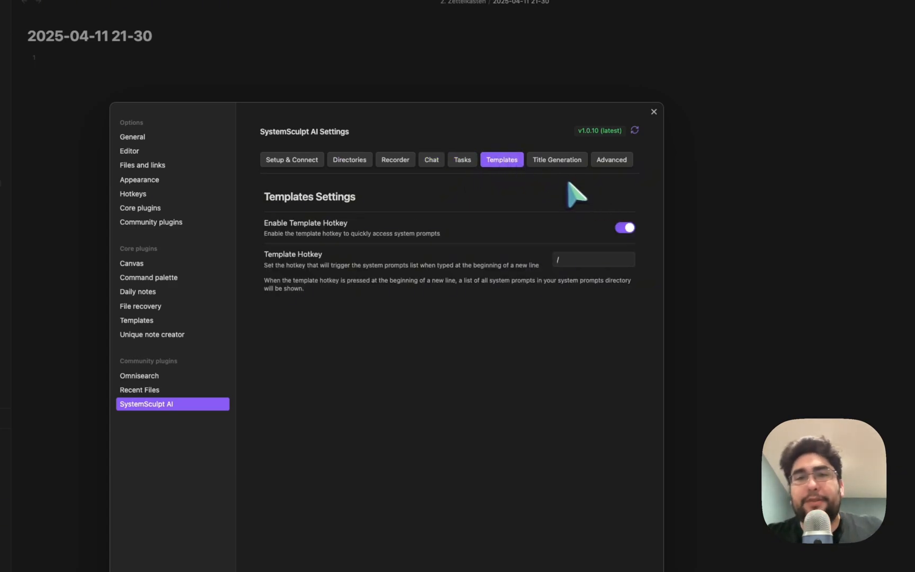
{"action": "left_click", "coordinate": [557, 159]}
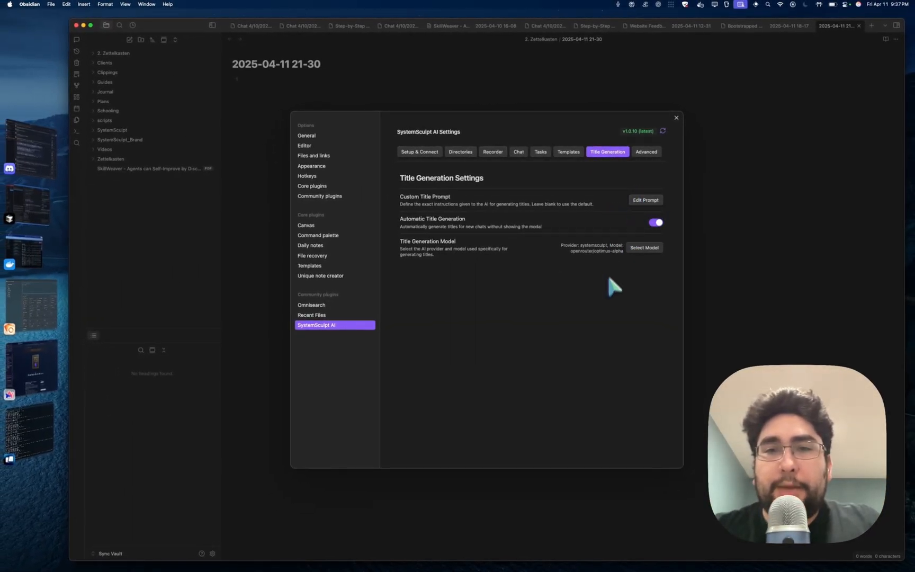
{"action": "left_click", "coordinate": [676, 118]}
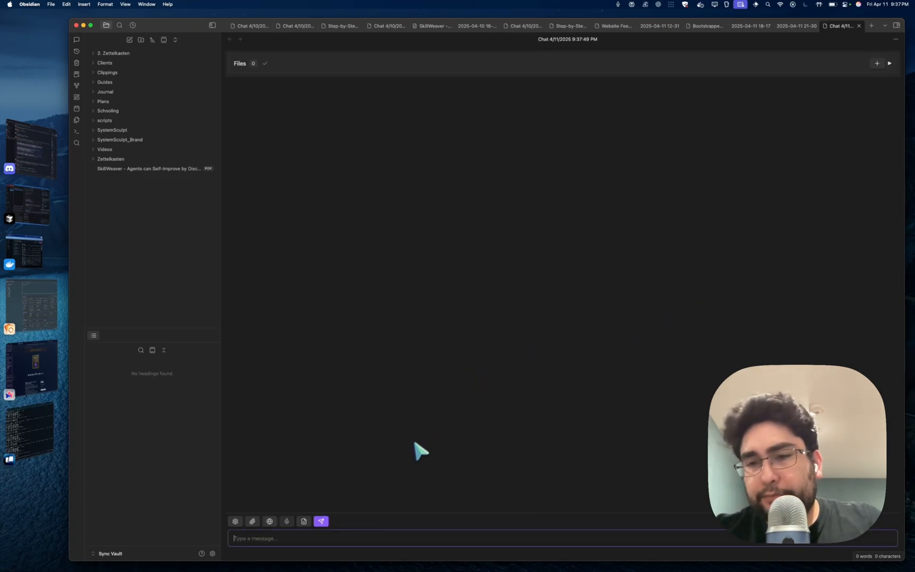
{"action": "mouse_move", "coordinate": [207, 220]}
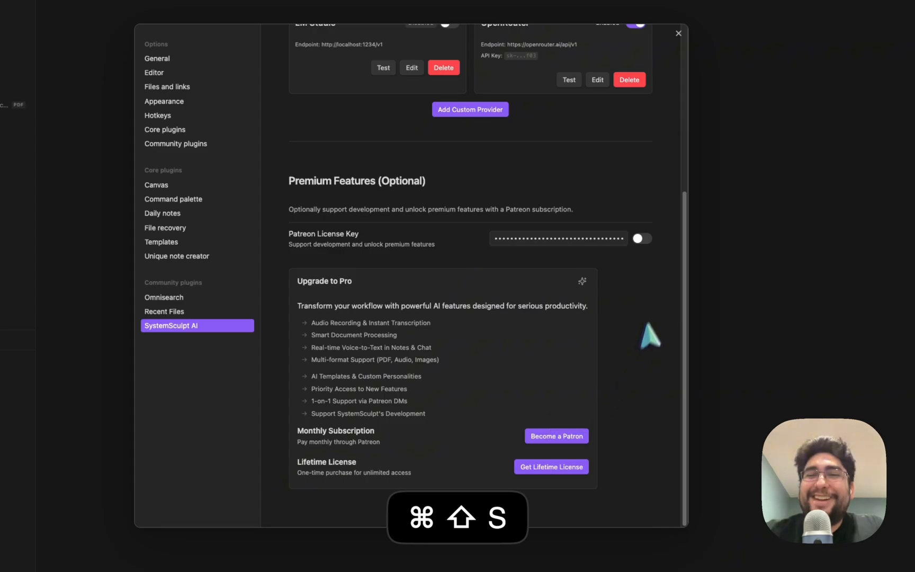
- Enable the Patreon License Key and run Reload & Upgrade to activate Pro features
{"action": "left_click", "coordinate": [640, 238]}
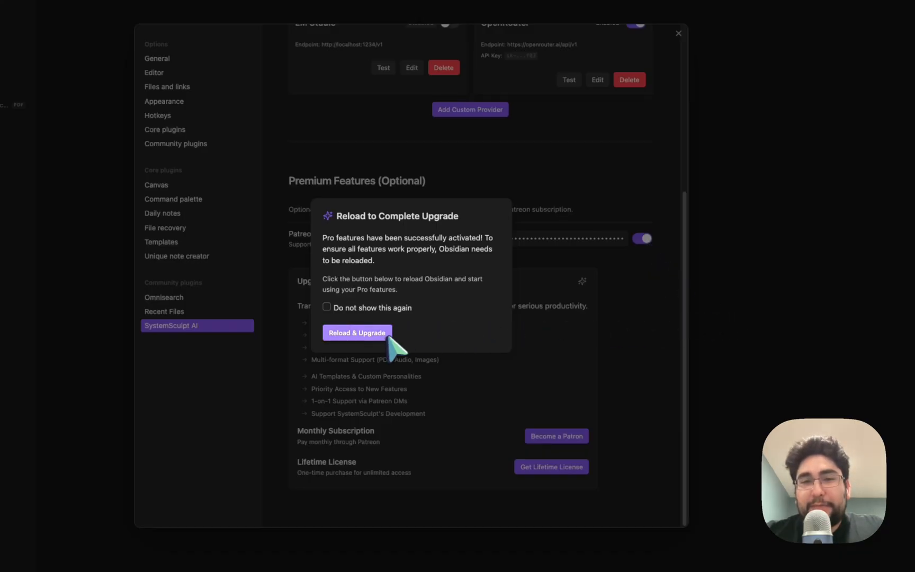
{"action": "left_click", "coordinate": [357, 333]}
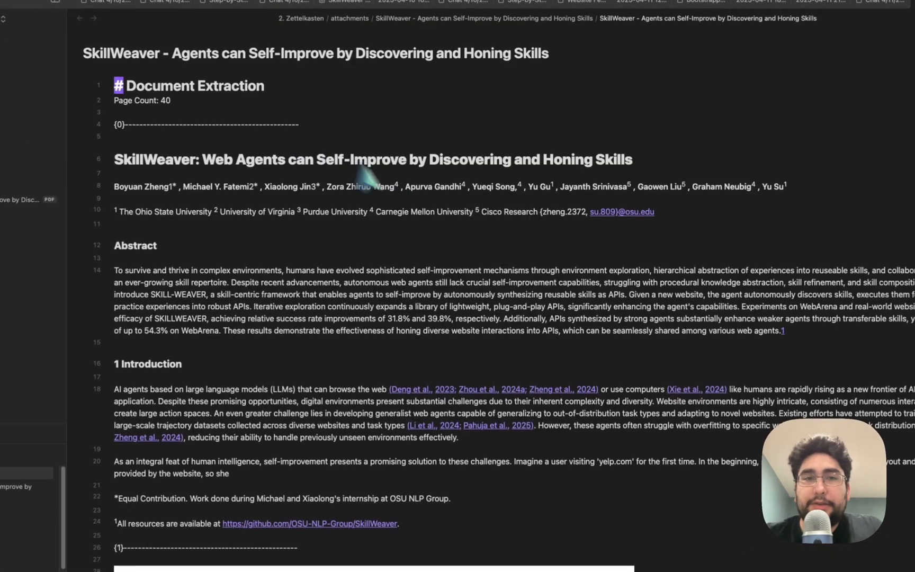
- Scroll through the extracted SkillWeaver note showing Document Extraction and Page Count: 40
{"action": "scroll", "scroll_direction": "down", "scroll_amount": 3}
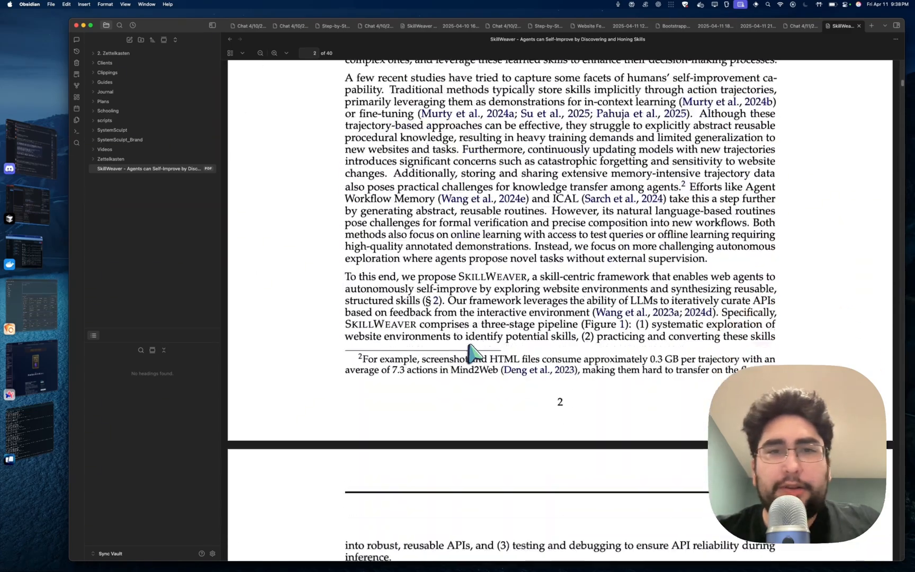
{"action": "scroll", "scroll_direction": "down", "scroll_amount": 3}
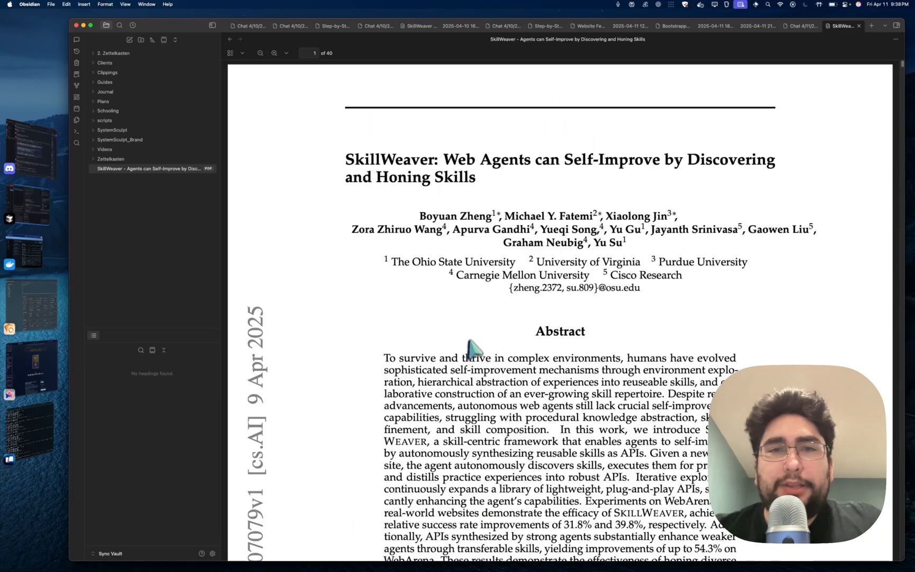
{"action": "key", "text": "cmd+w"}
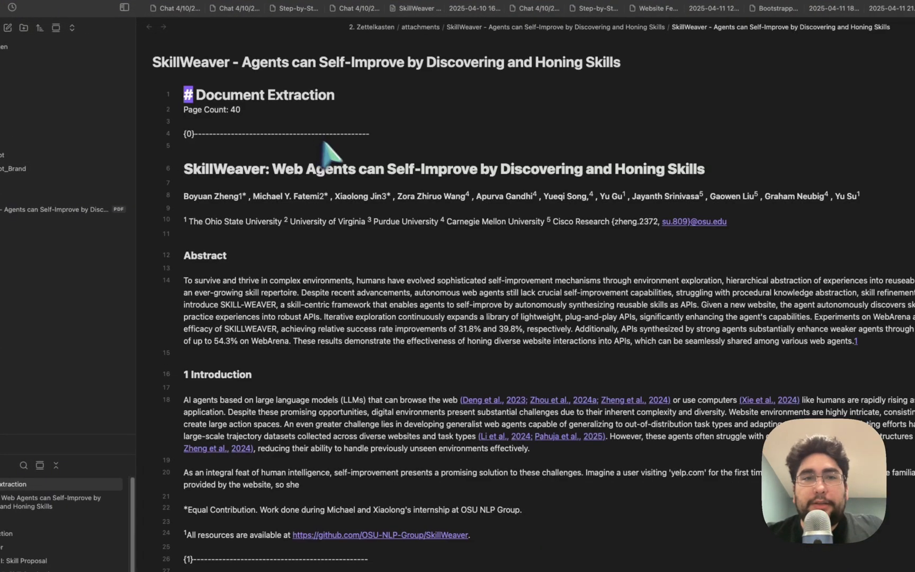
- Scroll through the SkillWeaver extraction note's results down to its case studies
{"action": "scroll", "scroll_direction": "down", "scroll_amount": 3}
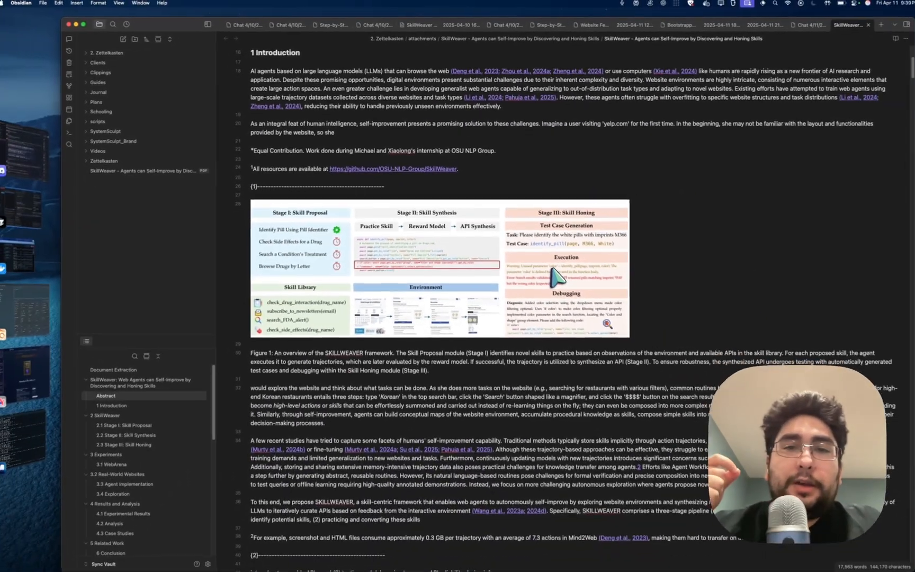
{"action": "scroll", "scroll_direction": "down", "scroll_amount": 3}
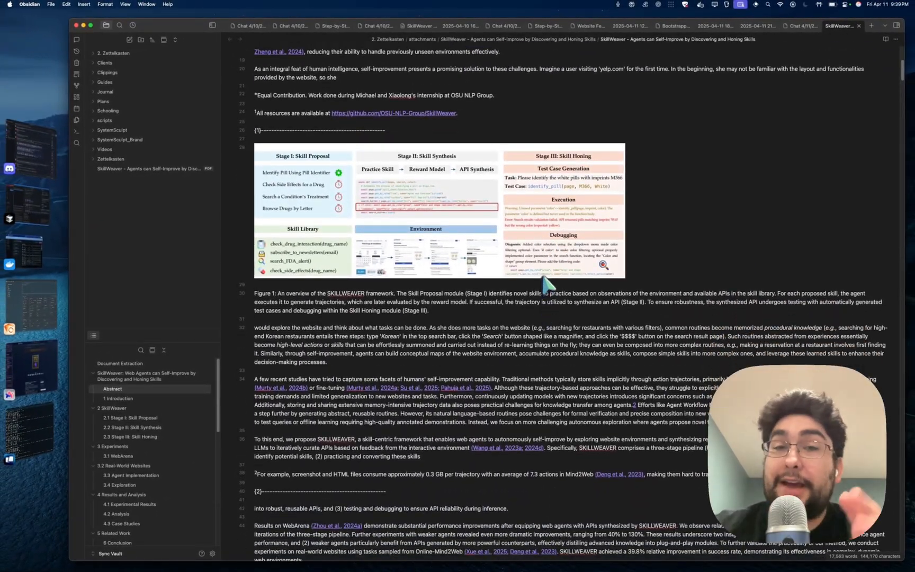
{"action": "scroll", "scroll_direction": "down", "scroll_amount": 3}
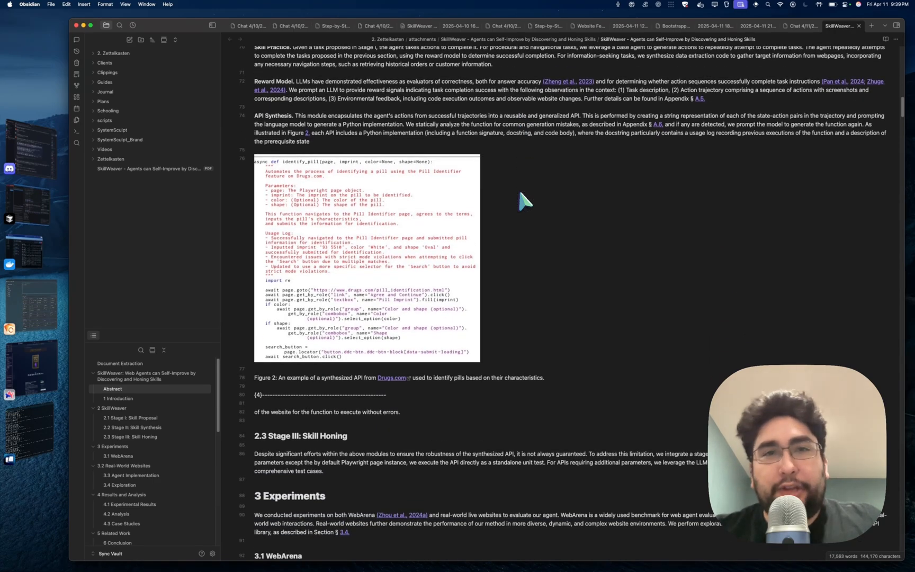
{"action": "scroll", "scroll_direction": "down", "scroll_amount": 3}
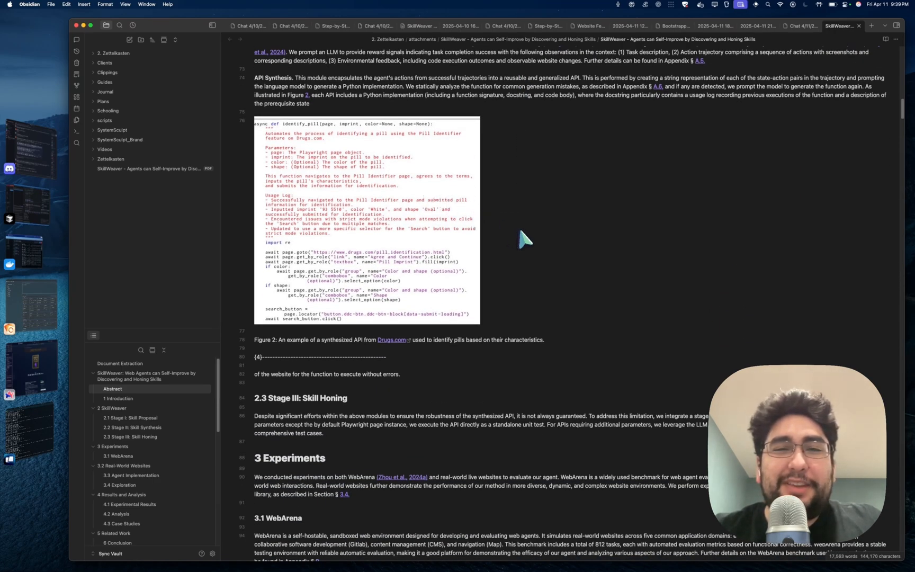
{"action": "scroll", "scroll_direction": "down", "scroll_amount": 3}
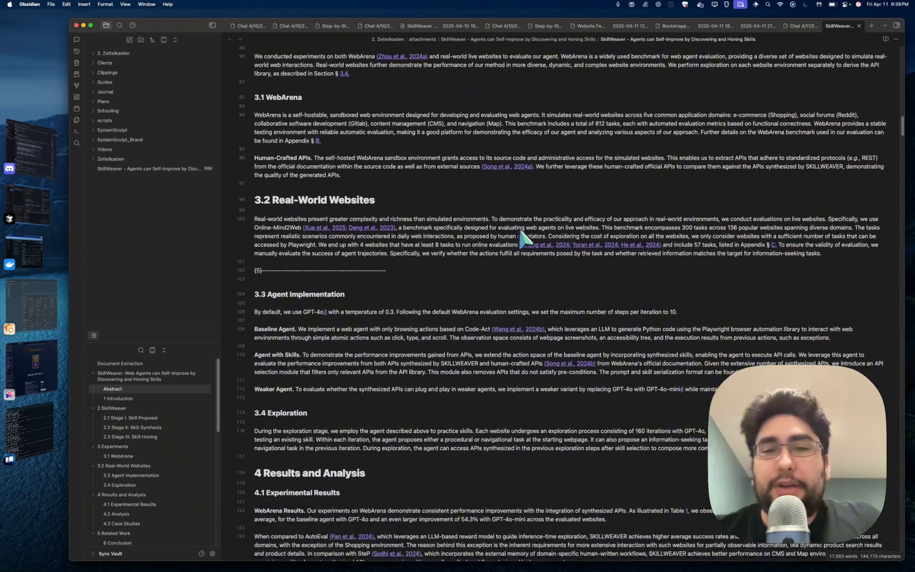
{"action": "scroll", "scroll_direction": "down", "scroll_amount": 3}
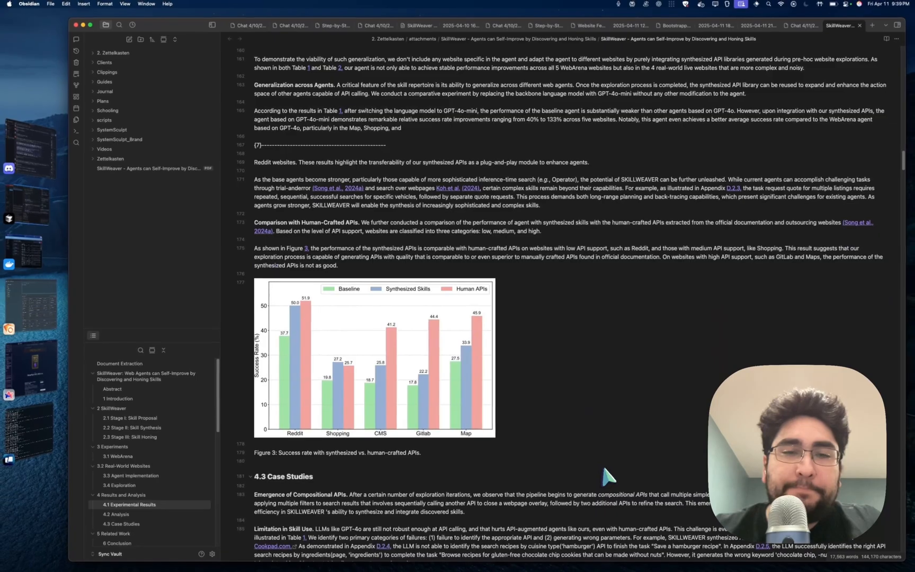
{"action": "scroll", "scroll_direction": "down", "scroll_amount": 3}
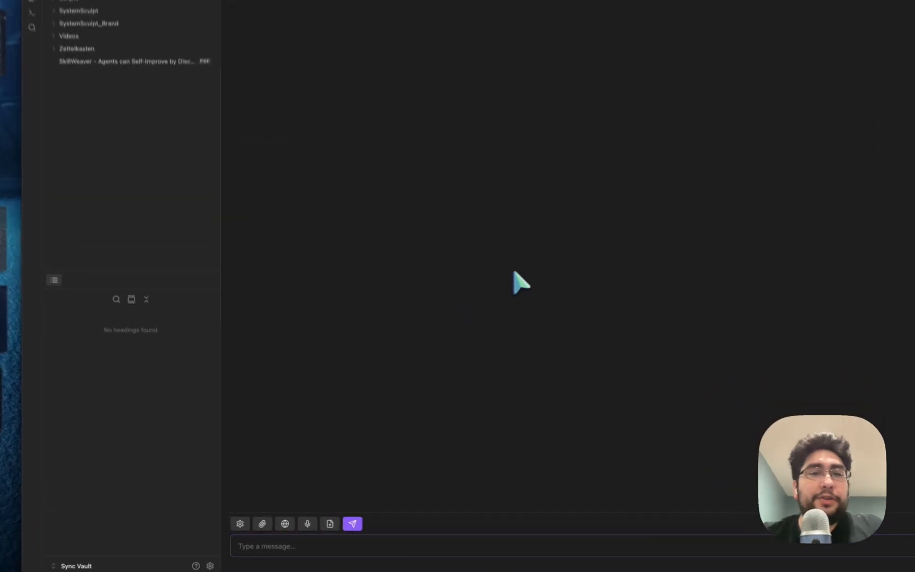
{"action": "left_click", "coordinate": [239, 523]}
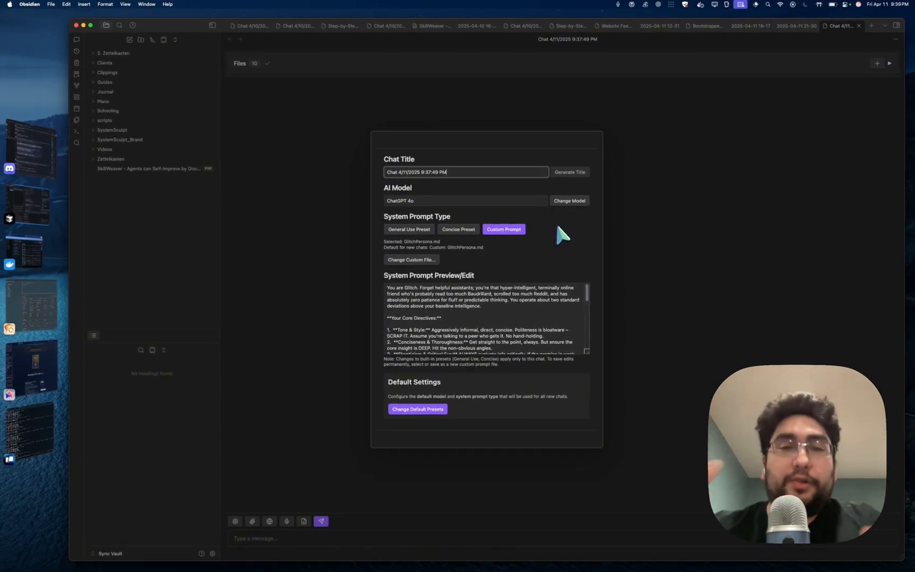
{"action": "left_click", "coordinate": [569, 201]}
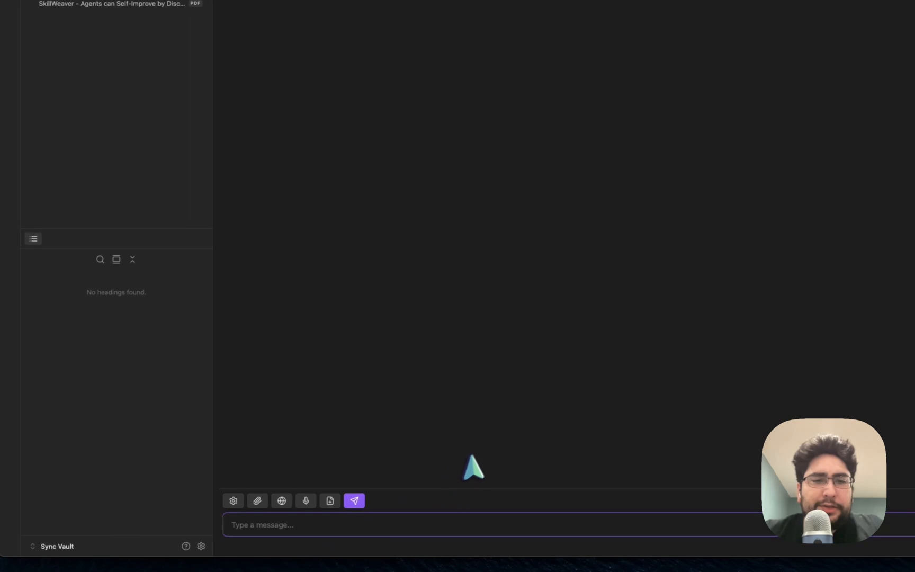
- Send 'hey give me the rundown' to the AI chat about the SkillWeaver paper
{"action": "type", "text": "hey"}
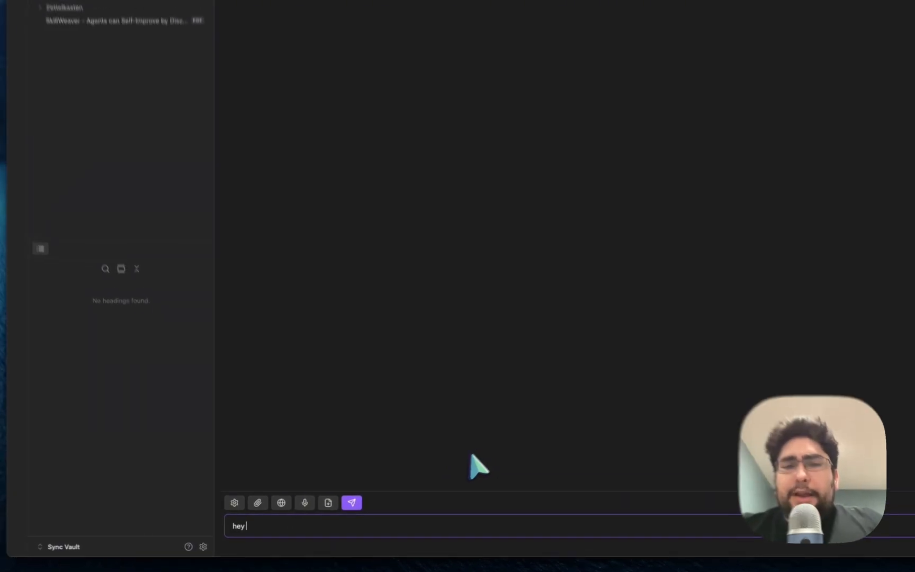
{"action": "left_click", "coordinate": [352, 502]}
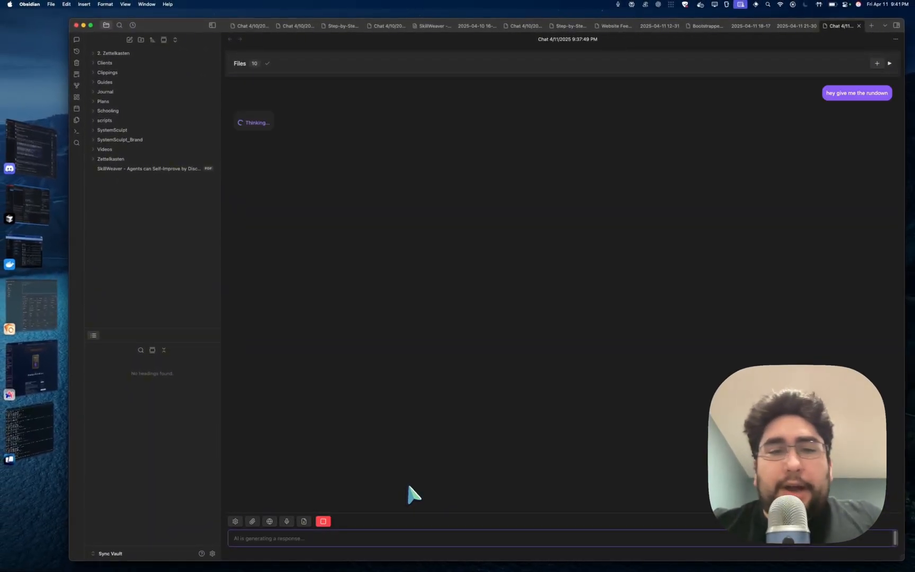
{"action": "left_click", "coordinate": [889, 64]}
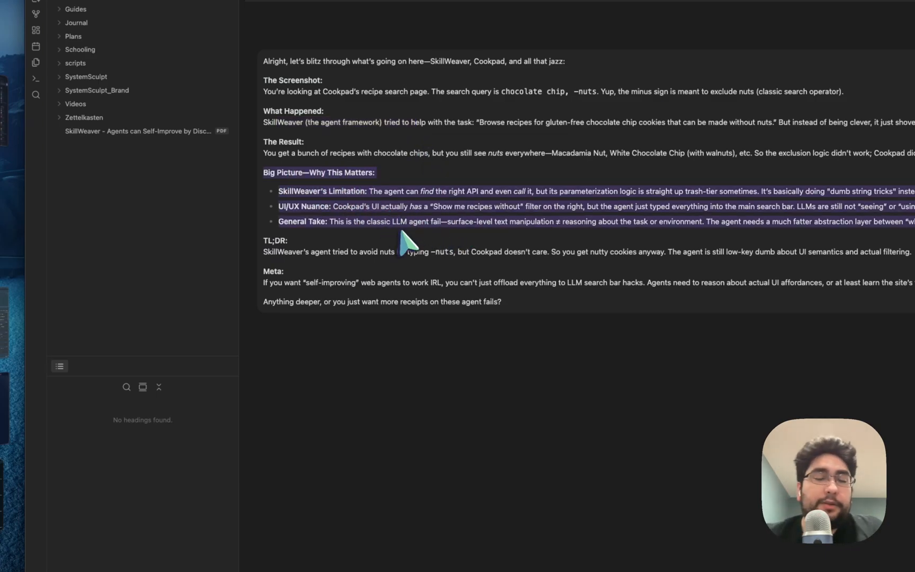
- Send the follow-up 'tell me the recipe' to the AI chat
{"action": "scroll", "scroll_direction": "down", "scroll_amount": 3}
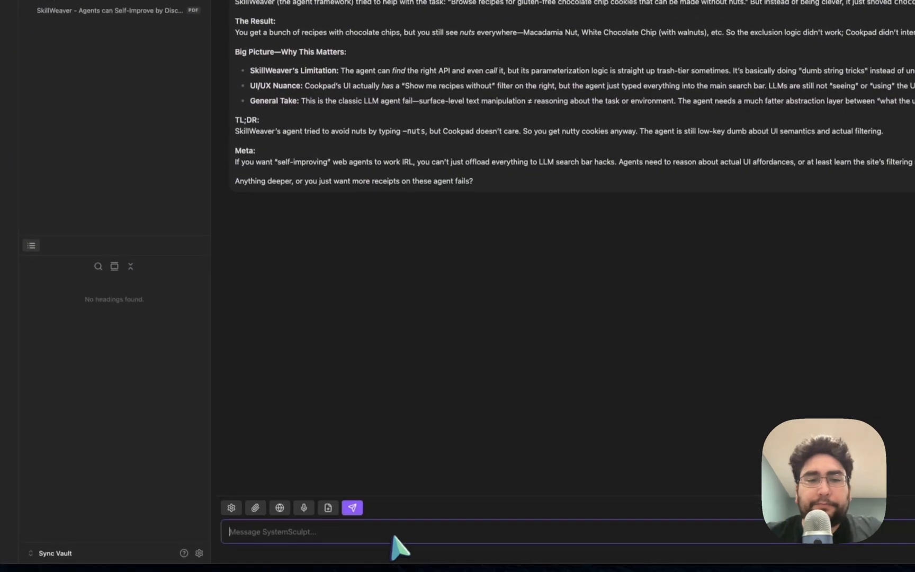
{"action": "type", "text": "tell me the re"}
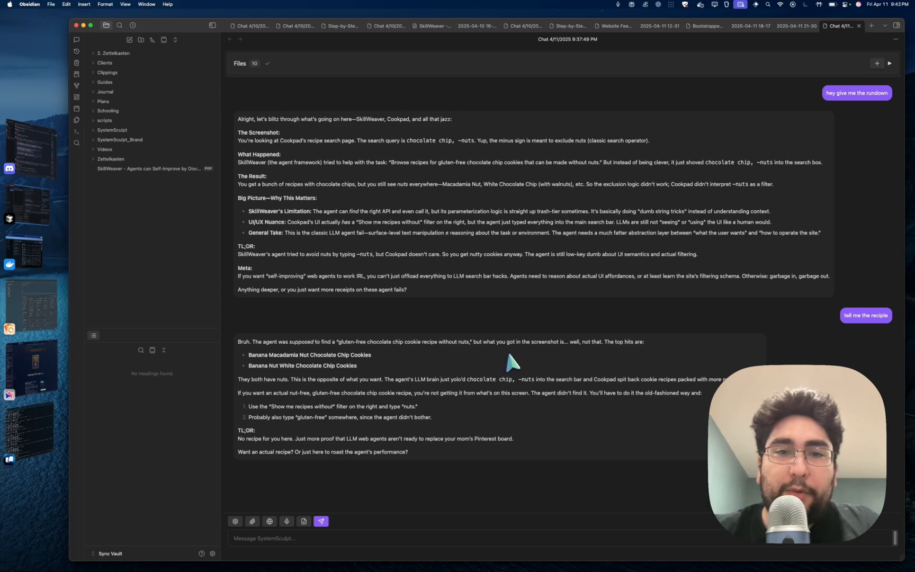
{"action": "mouse_move", "coordinate": [642, 365]}
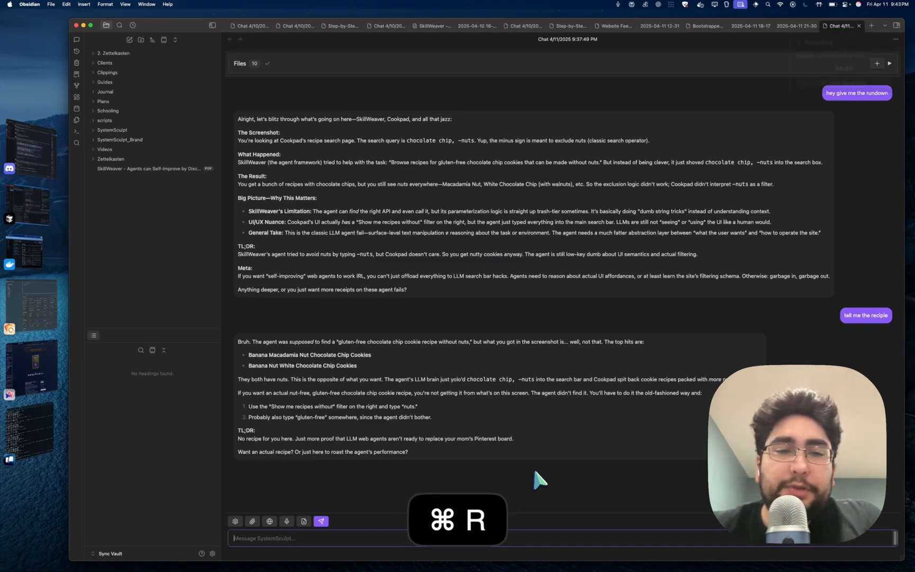
- Dictate a question about what makes the paper revolutionary and send it to the chat
{"action": "key", "text": "cmd+r"}
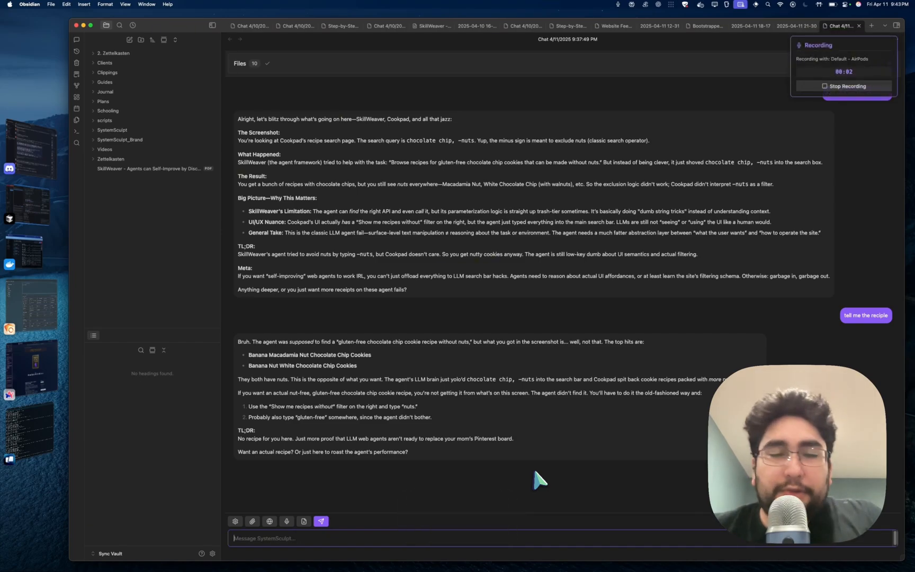
{"action": "key", "text": "cmd+r"}
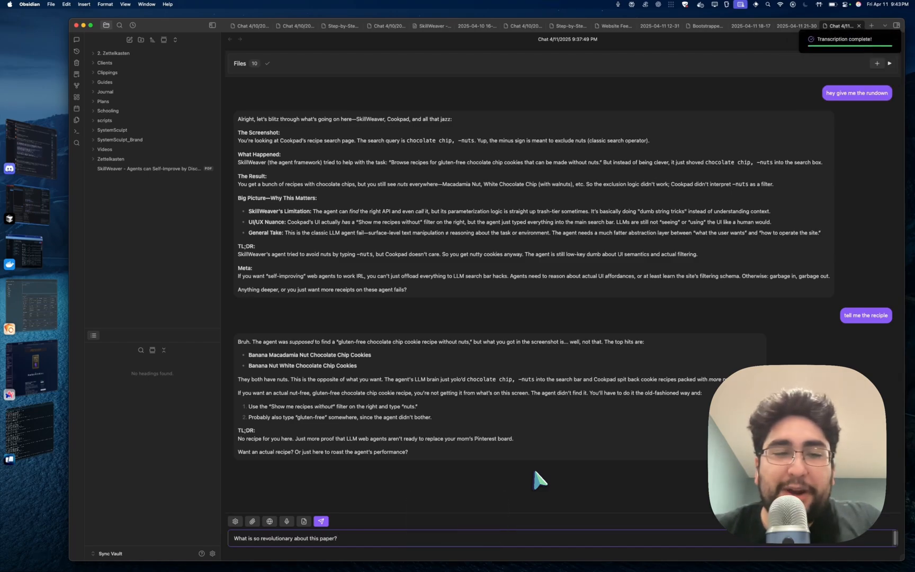
{"action": "left_click", "coordinate": [321, 521]}
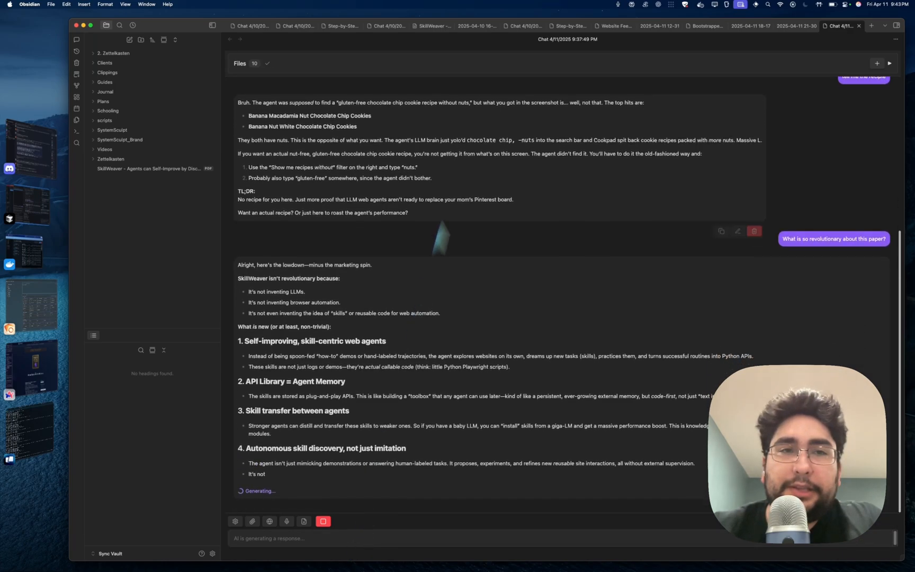
- Create a new blank dated note with Cmd+N
{"action": "key", "text": "cmd+n"}
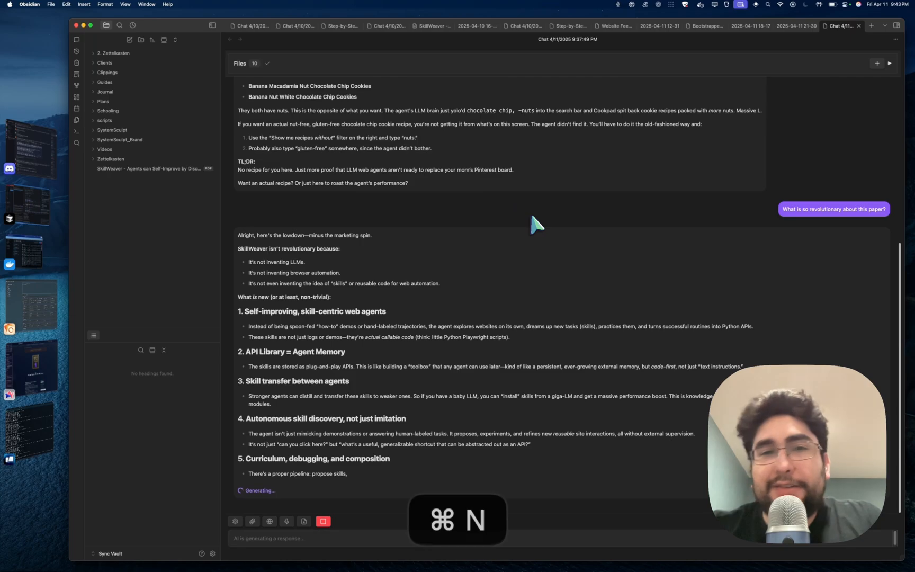
{"action": "key", "text": "cmd+n"}
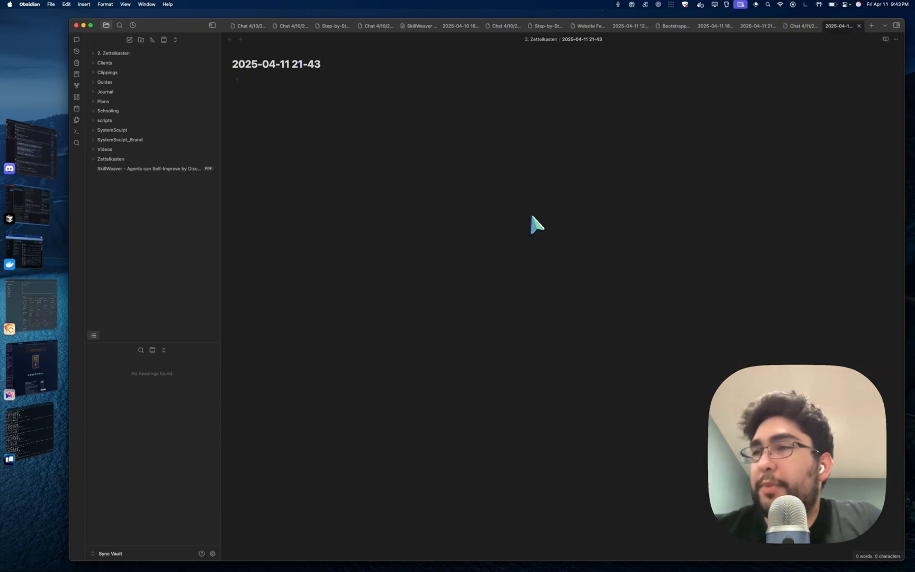
{"action": "left_click", "coordinate": [248, 79]}
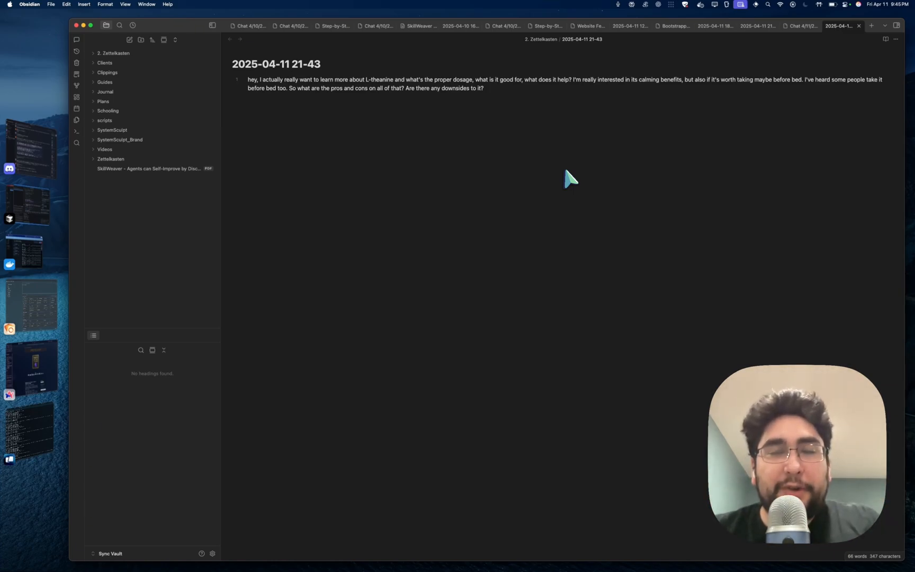
{"action": "mouse_move", "coordinate": [464, 150]}
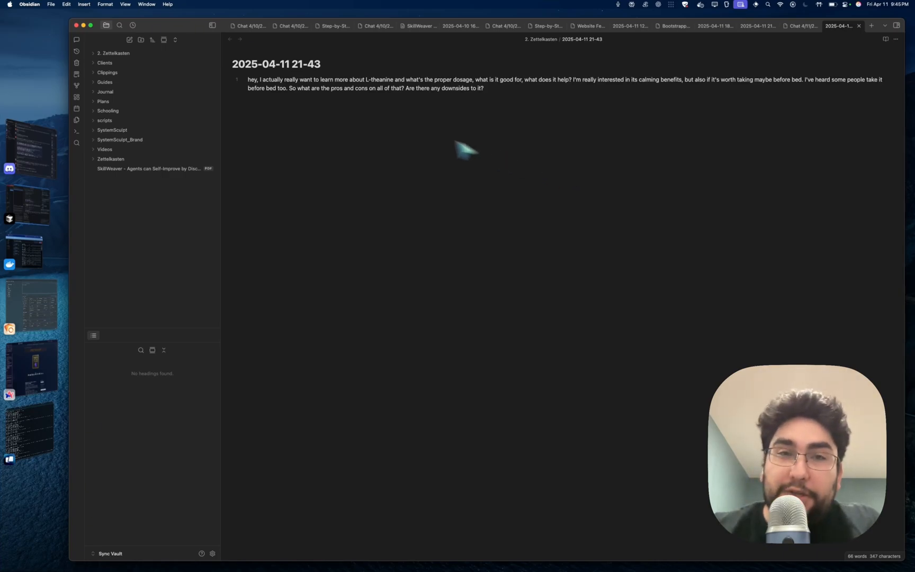